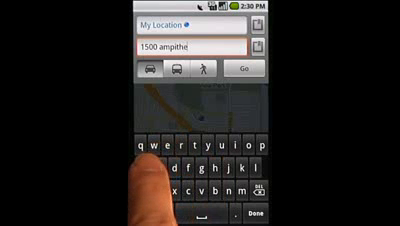
Set the destination to 'pizza' and request car directions from My Location.
{"action": "type", "text": "golden gate p"}
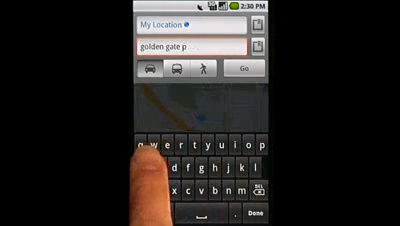
{"action": "type", "text": "r"}
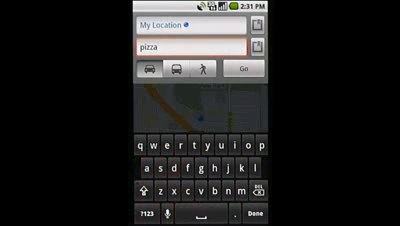
{"action": "left_click", "coordinate": [294, 70]}
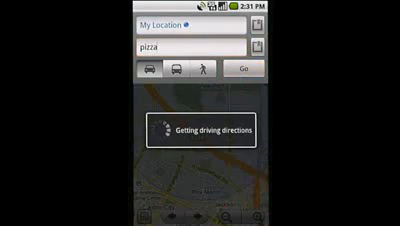